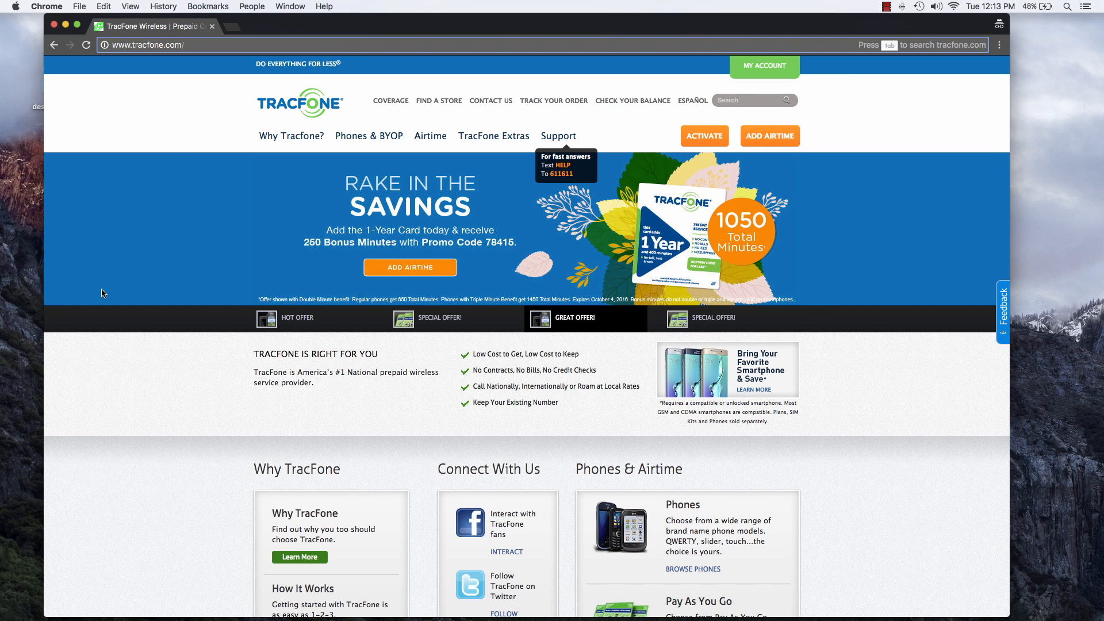
pyautogui.moveTo(349, 136)
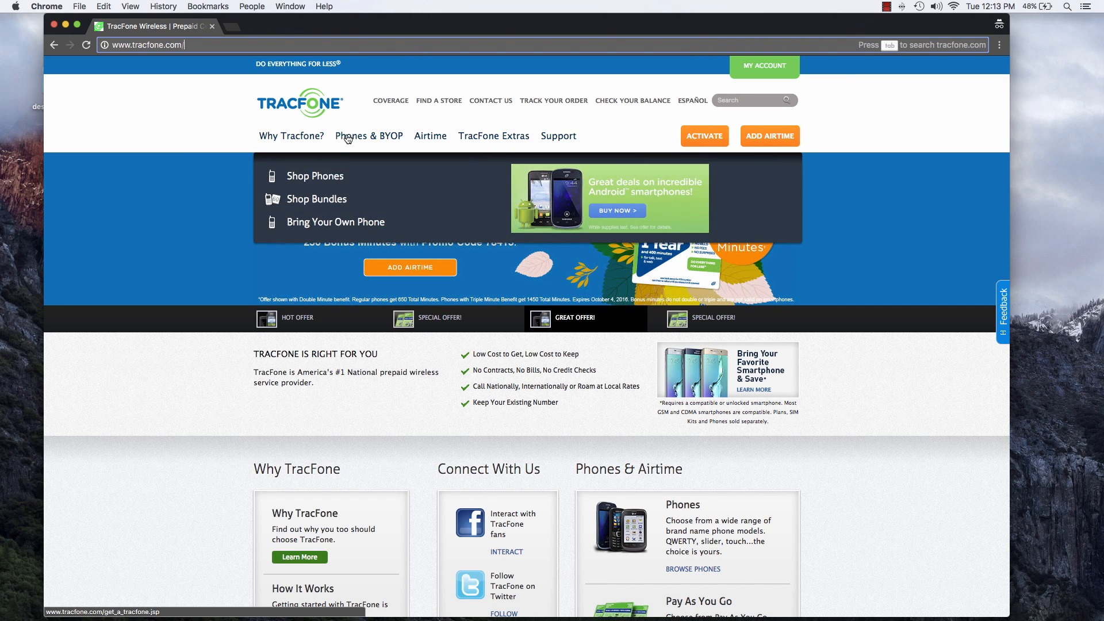
# Reach the Bring Your Own Phone compatibility check as a new customer
pyautogui.click(336, 222)
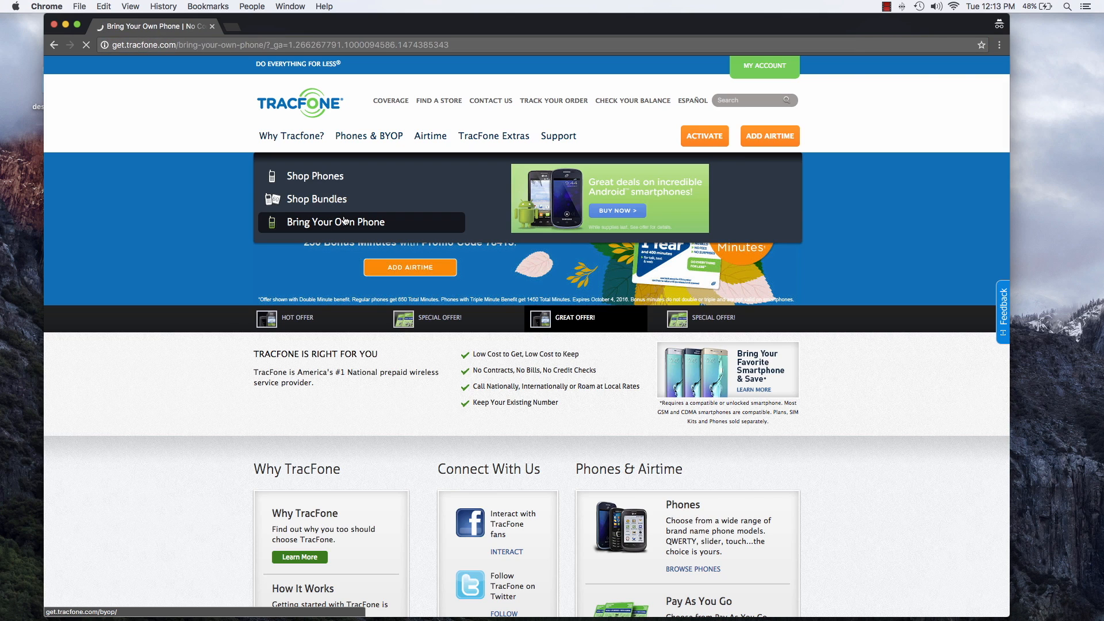
pyautogui.click(336, 222)
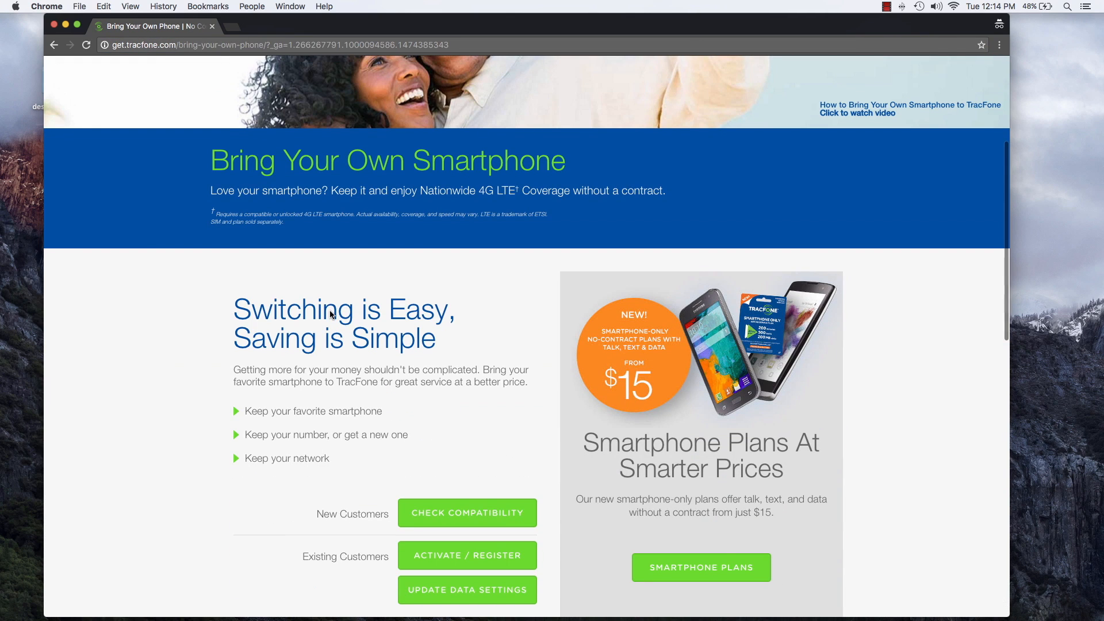
pyautogui.click(467, 513)
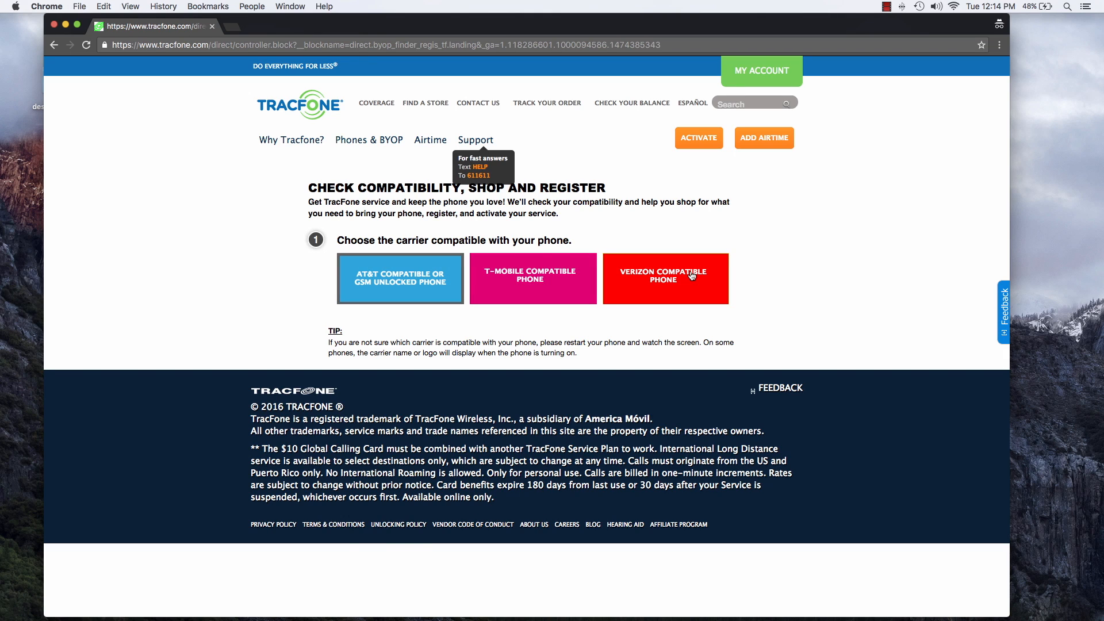
# Submit a Verizon-compatible phone check with ZIP code 02108 and the phone's IMEI
pyautogui.click(665, 278)
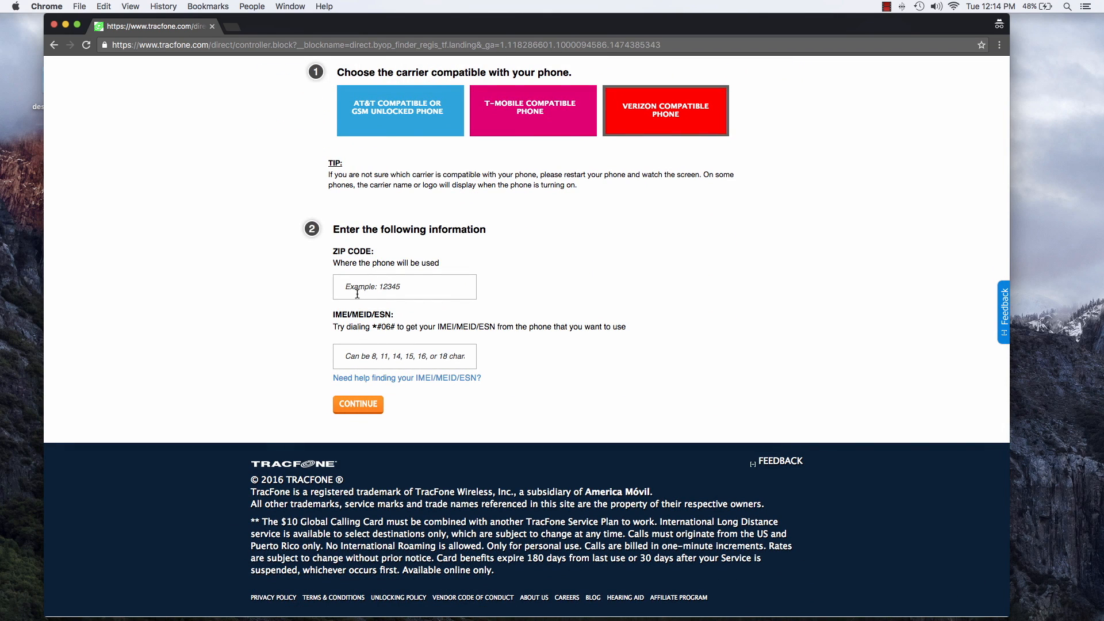
pyautogui.click(405, 288)
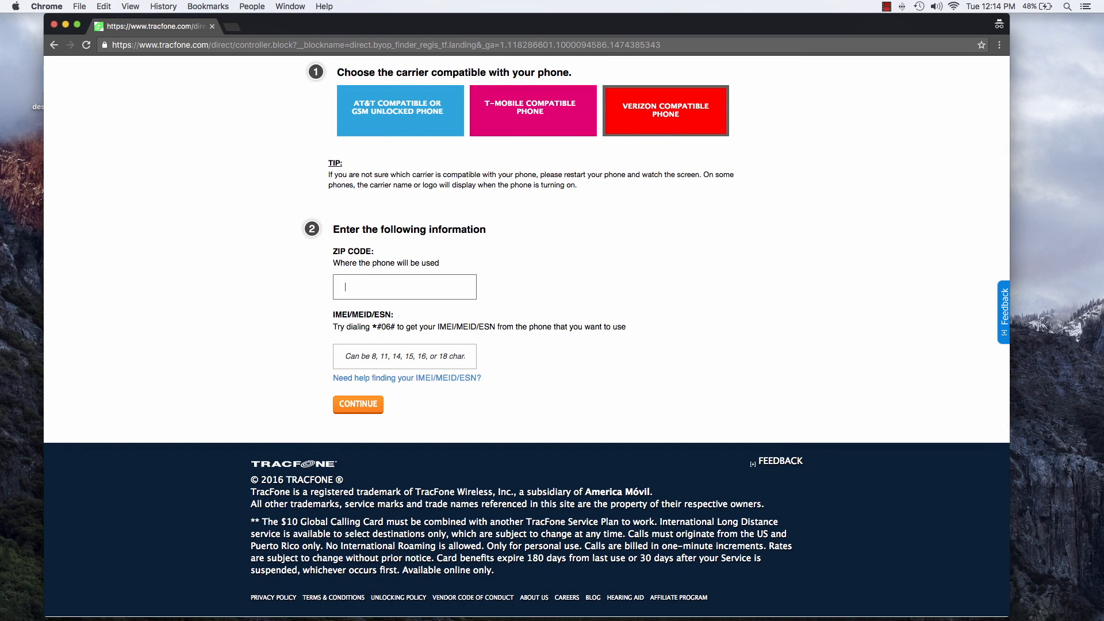
pyautogui.write('02108')
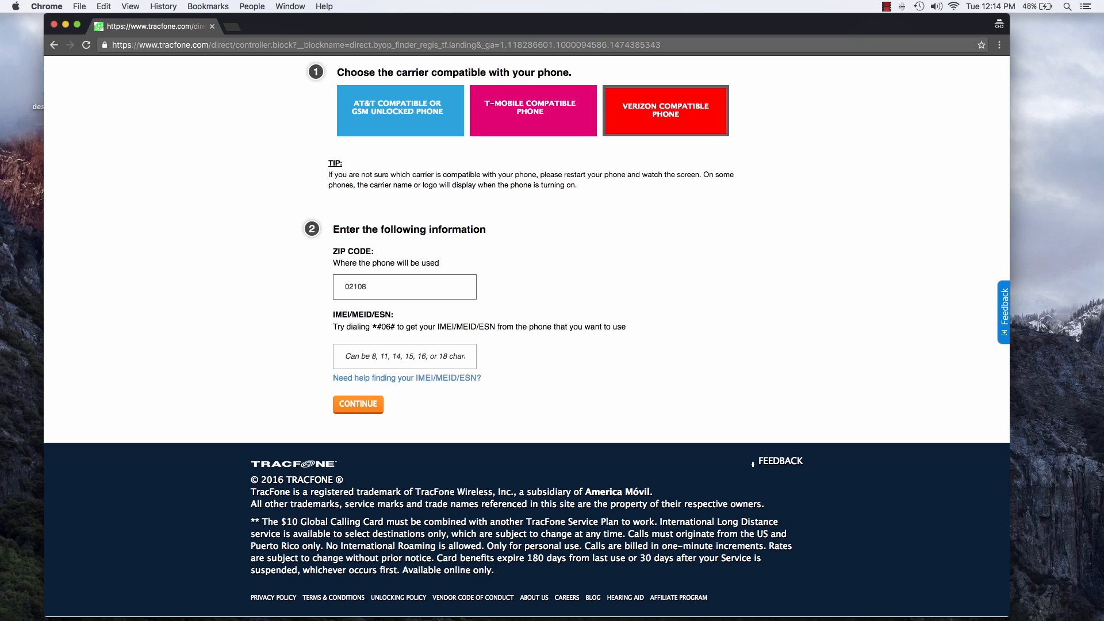
pyautogui.click(405, 357)
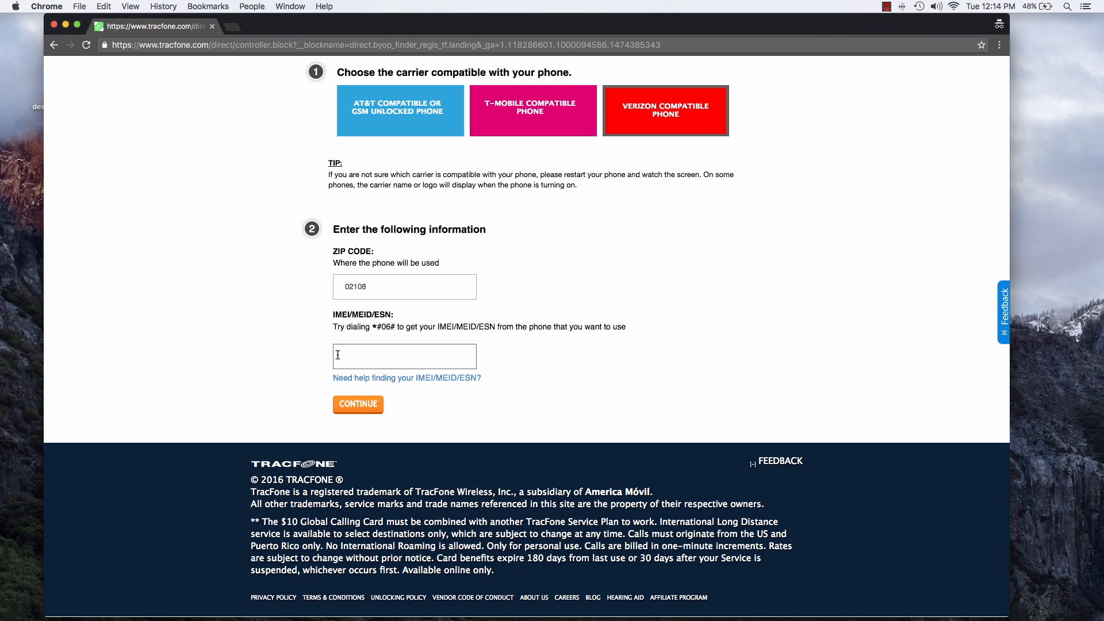
pyautogui.click(405, 356)
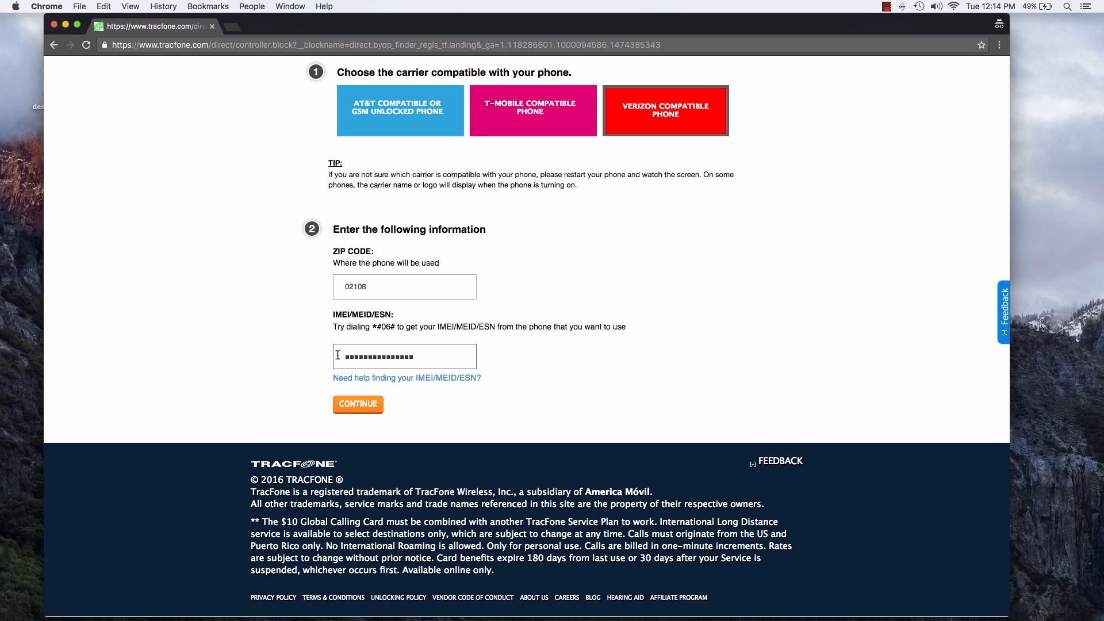
pyautogui.click(358, 405)
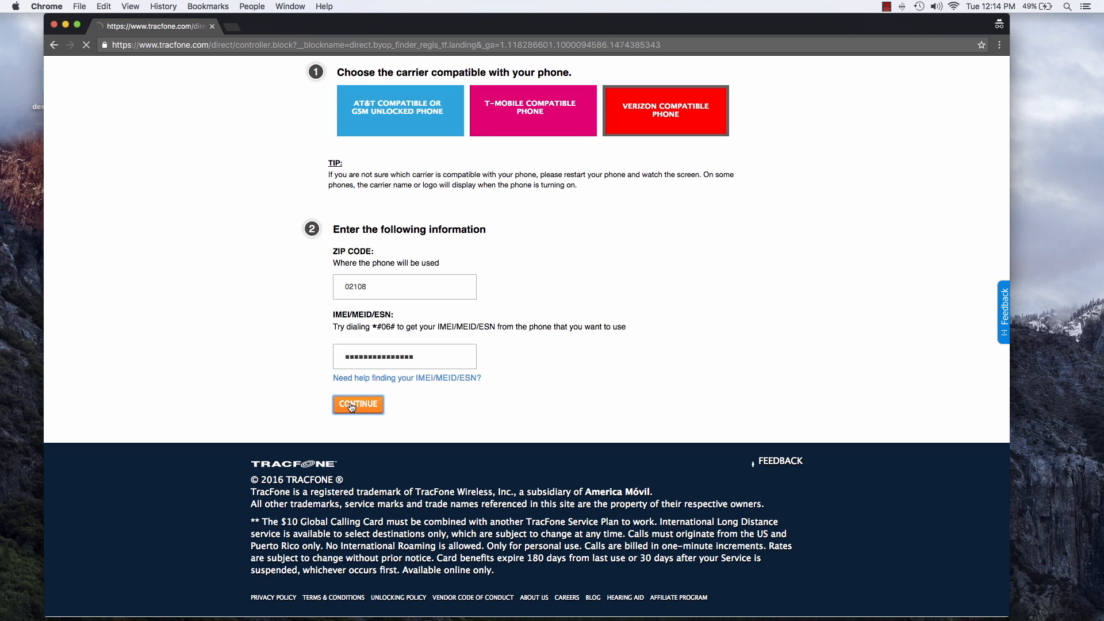
# Get the first phone's result: compatible, with steps to register and activate
pyautogui.click(358, 404)
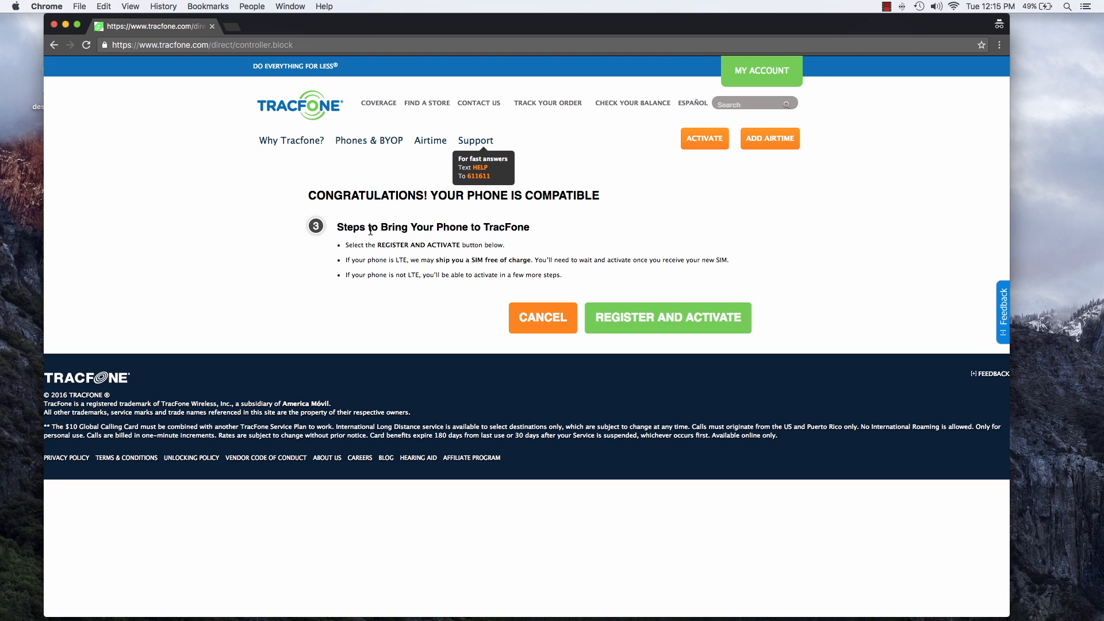
pyautogui.moveTo(436, 323)
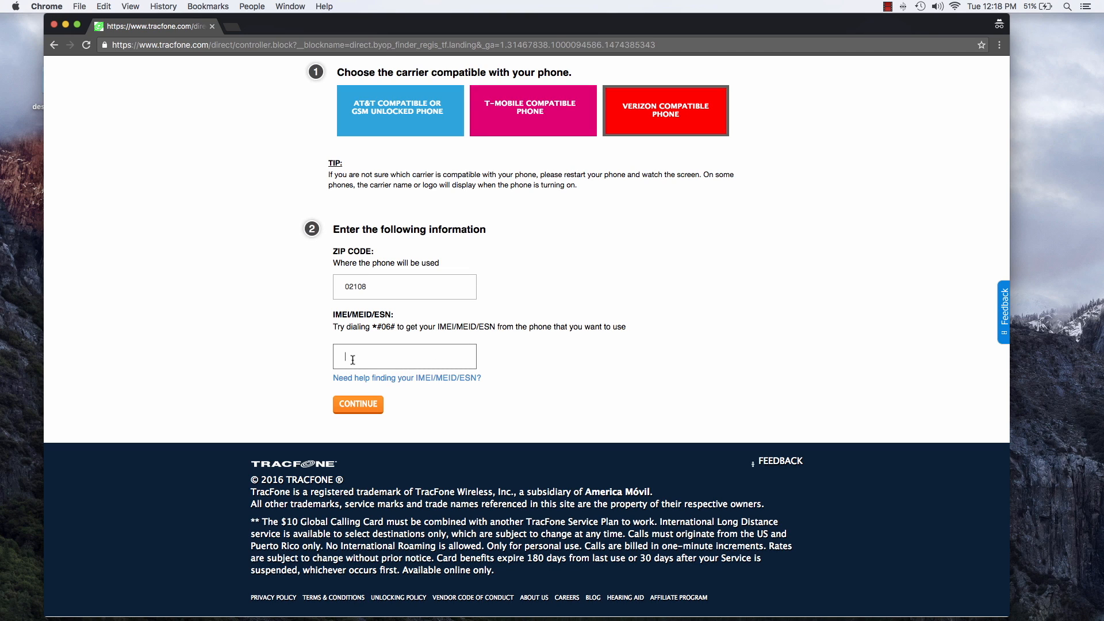
# Check a second IMEI, which returns an 'unable to process your transaction' error
pyautogui.click(357, 405)
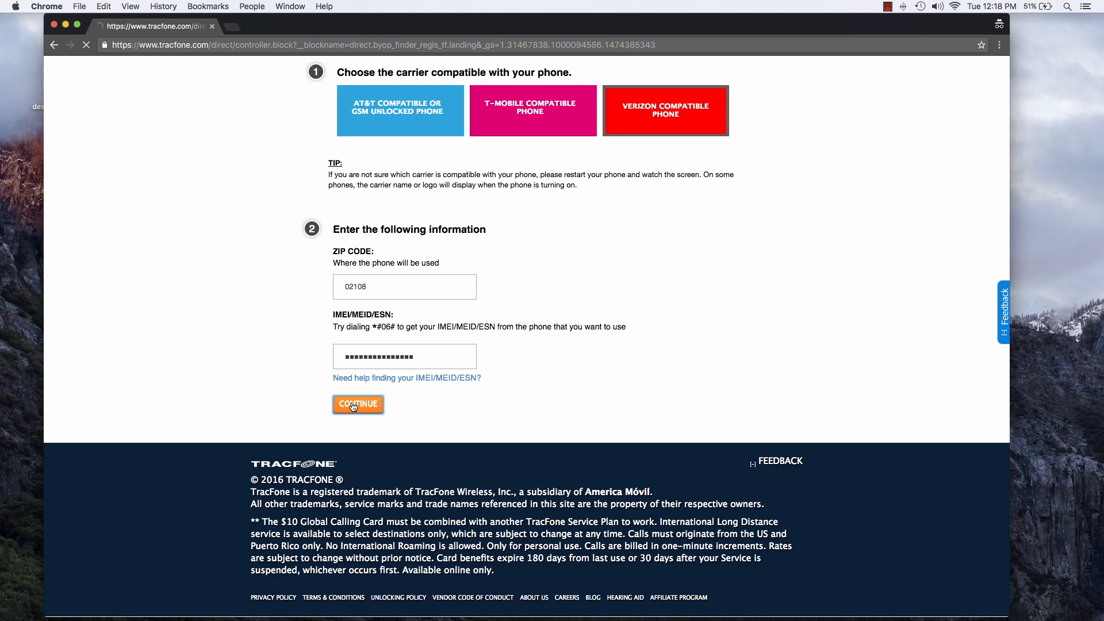
pyautogui.click(359, 405)
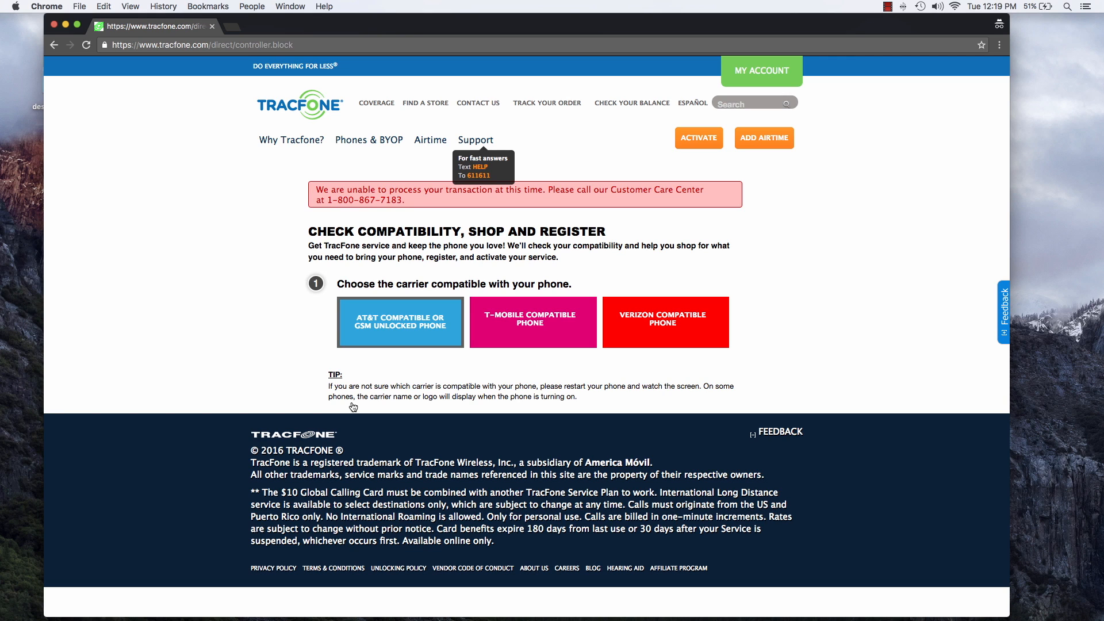
pyautogui.click(400, 323)
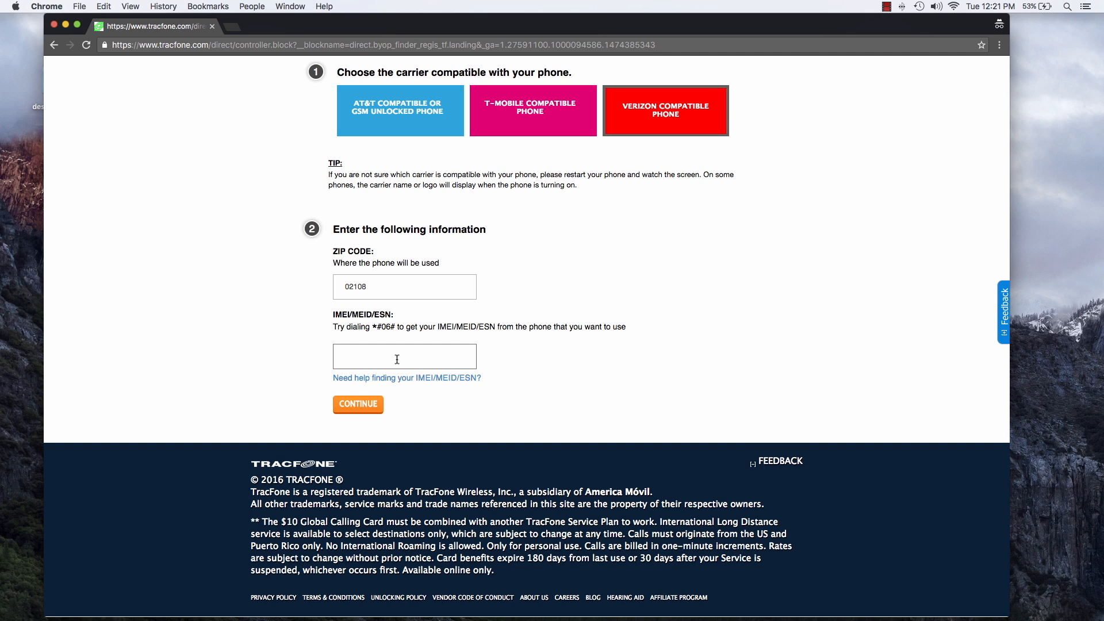
# Check a third IMEI, which comes back compatible with a note to call Customer Service
pyautogui.click(358, 405)
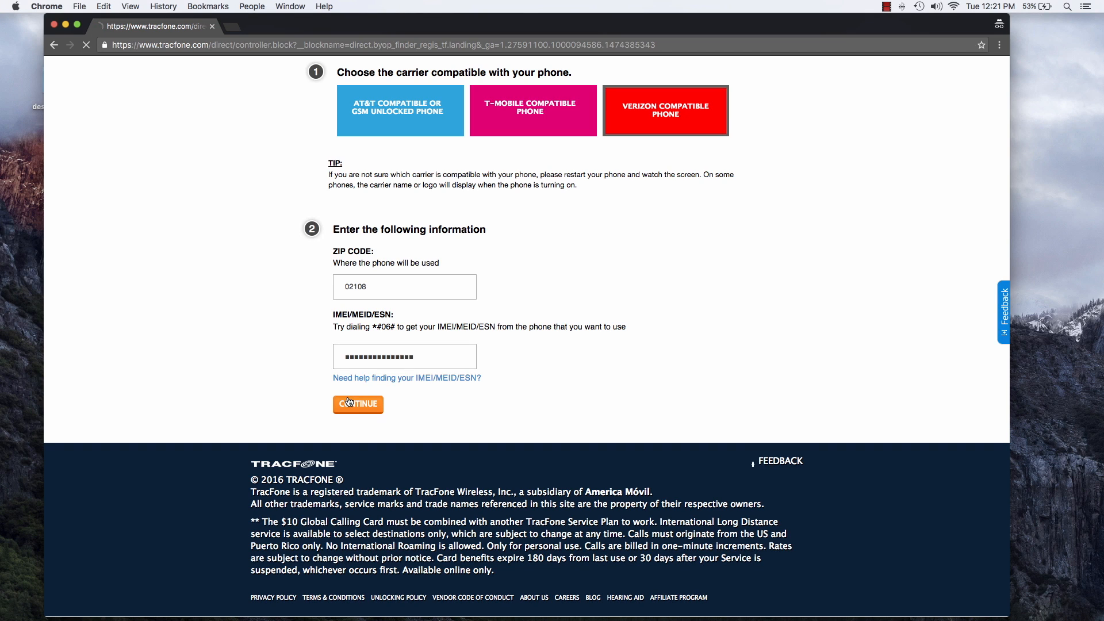
pyautogui.click(359, 404)
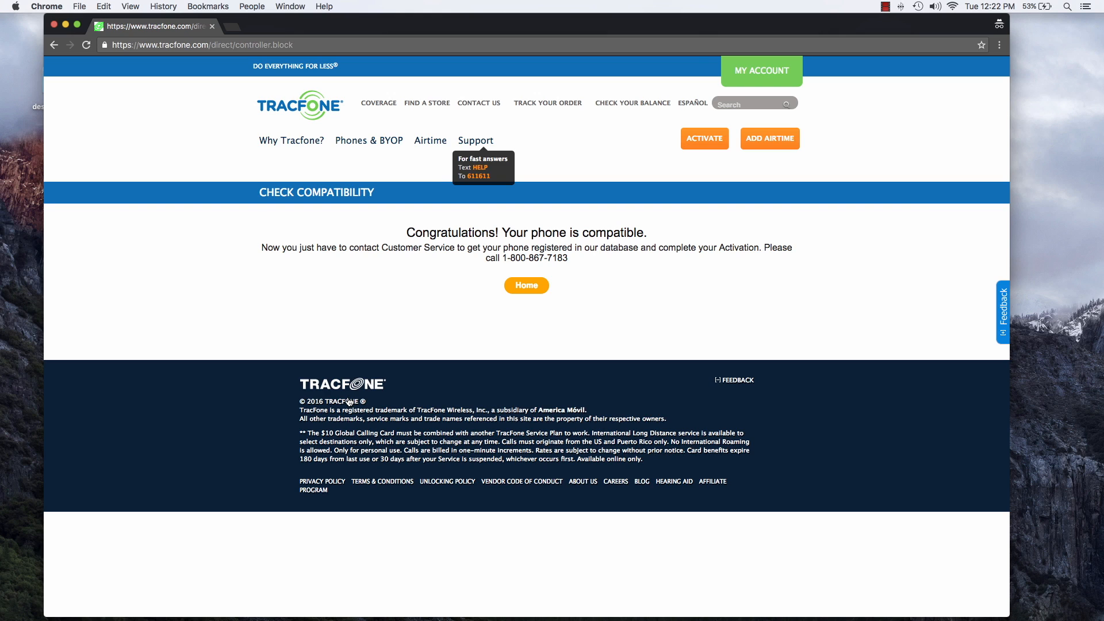
pyautogui.click(715, 380)
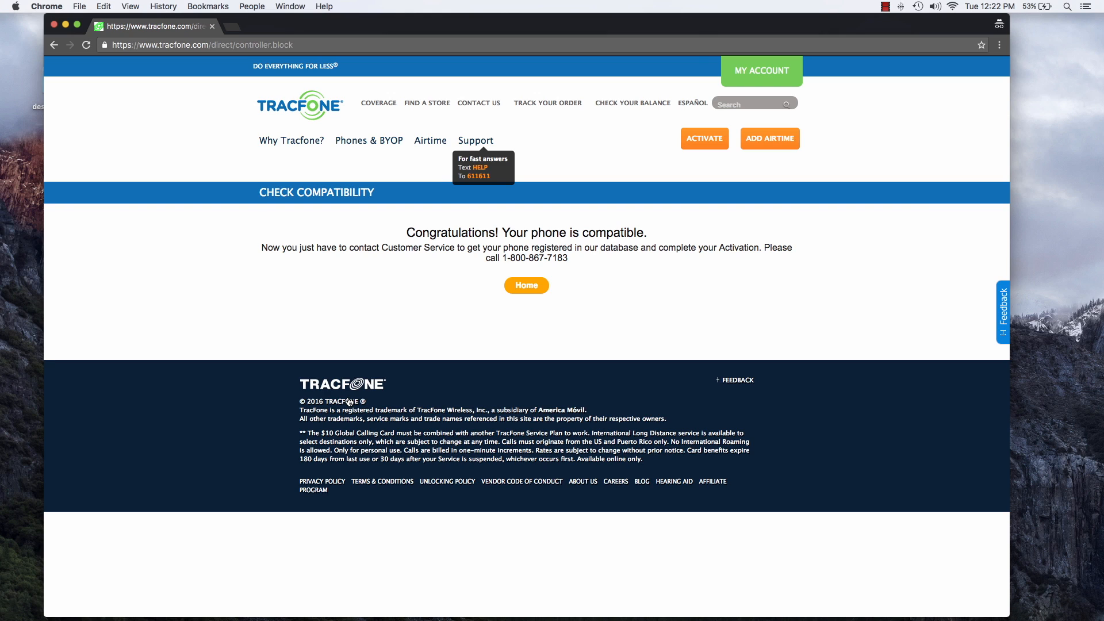